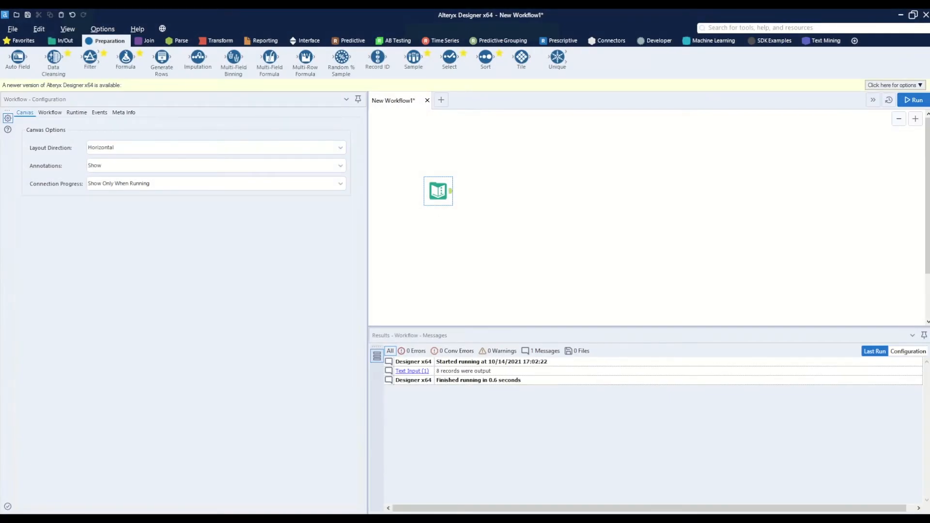
pyautogui.moveTo(481, 213)
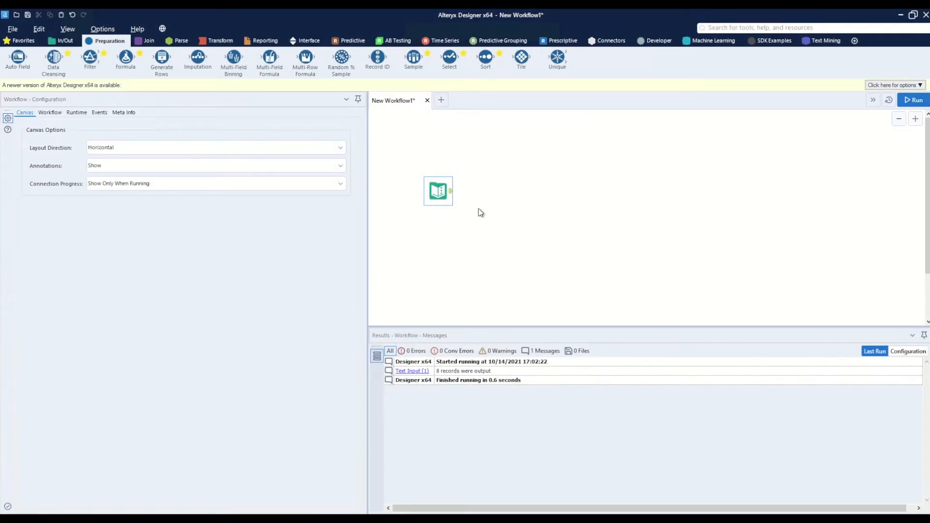
# Select the Text Input tool to view its eight decimal Value records and output.
pyautogui.click(438, 191)
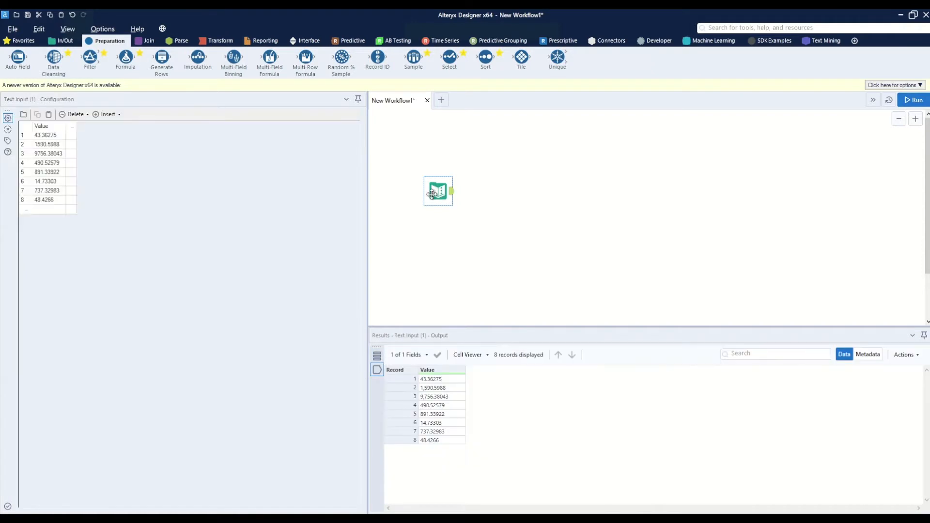
pyautogui.moveTo(42, 212)
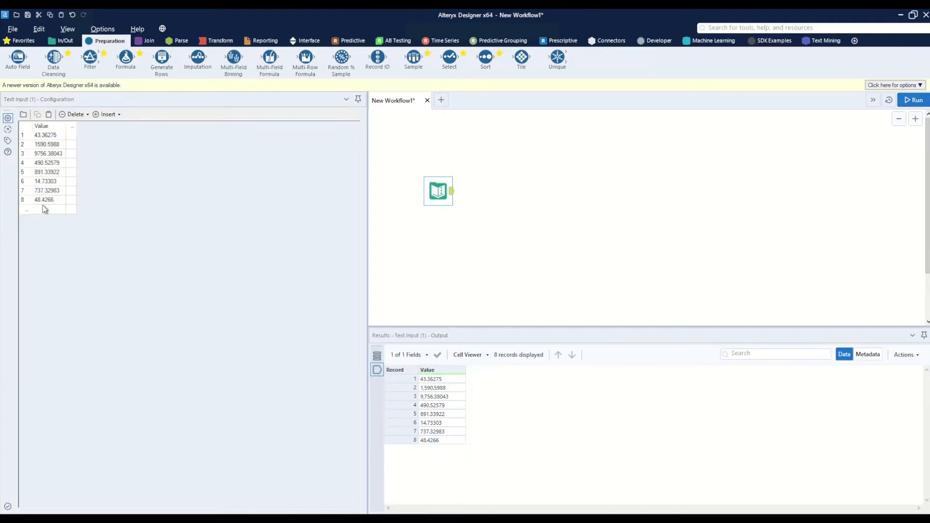
pyautogui.moveTo(135, 230)
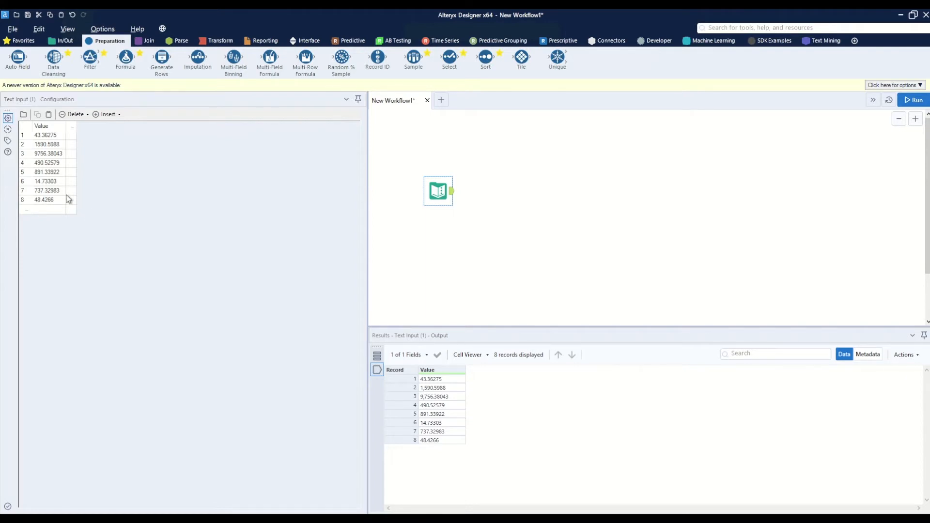
pyautogui.moveTo(73, 195)
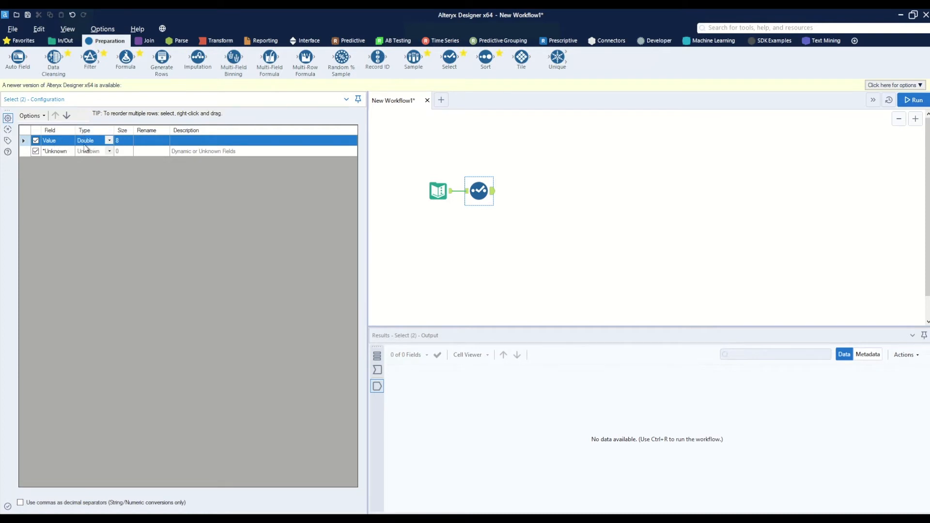
# Cast the Value field to Int64 in the Select tool and run, yielding whole numbers.
pyautogui.click(108, 140)
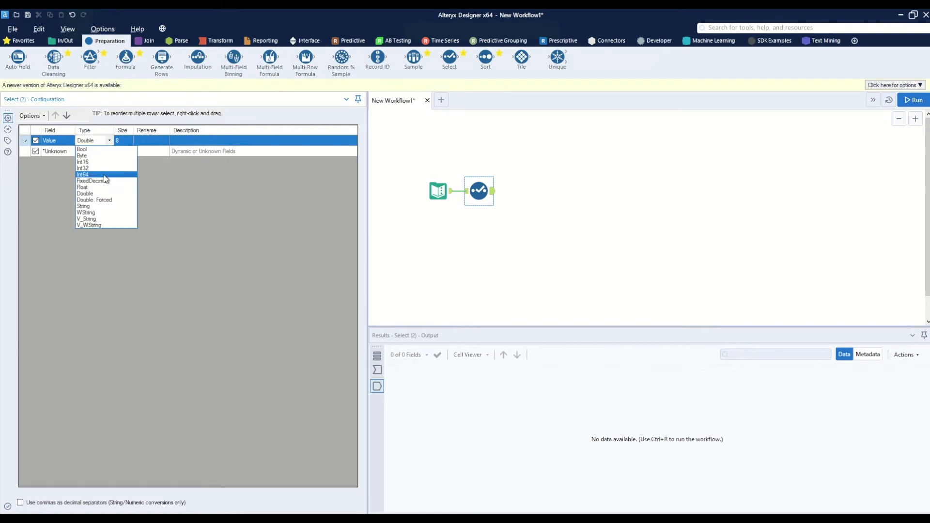
pyautogui.click(83, 175)
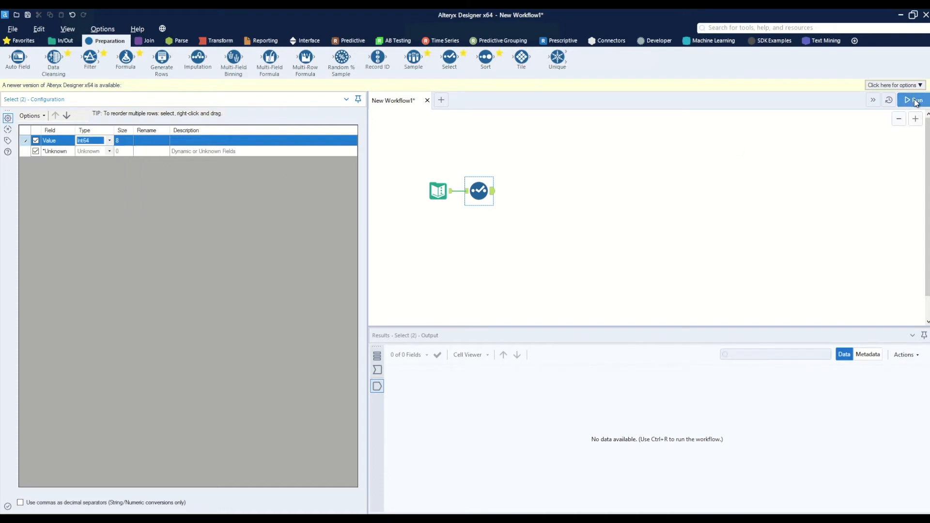
pyautogui.click(912, 99)
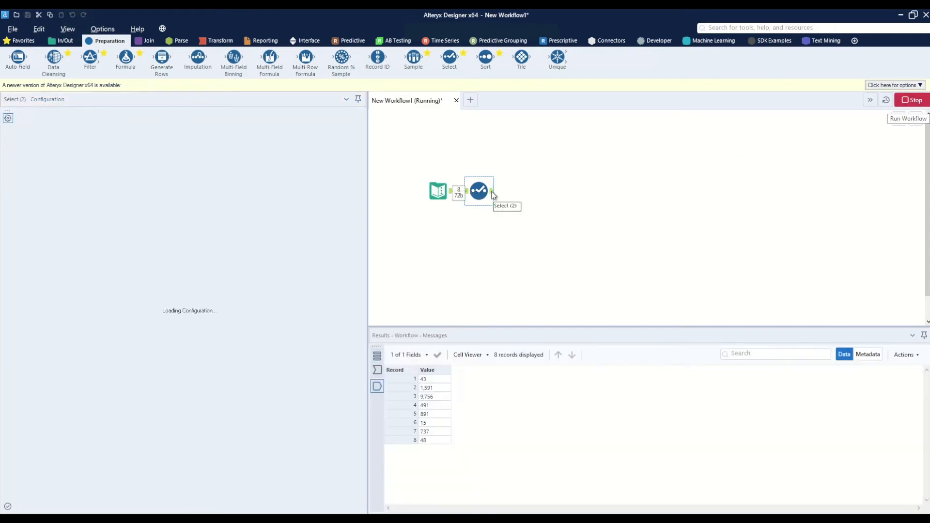
pyautogui.click(479, 190)
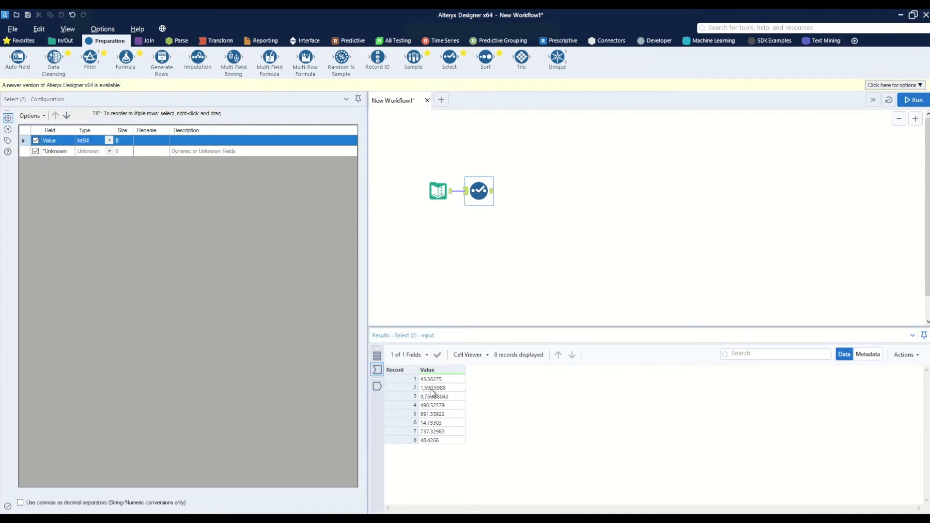
pyautogui.moveTo(377, 386)
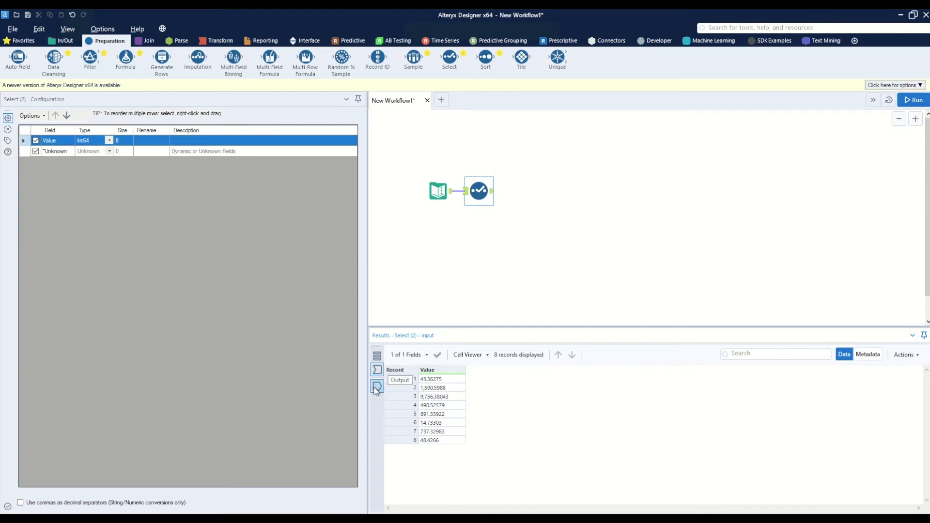
# View the Select step's output records with Value as whole numbers.
pyautogui.click(376, 388)
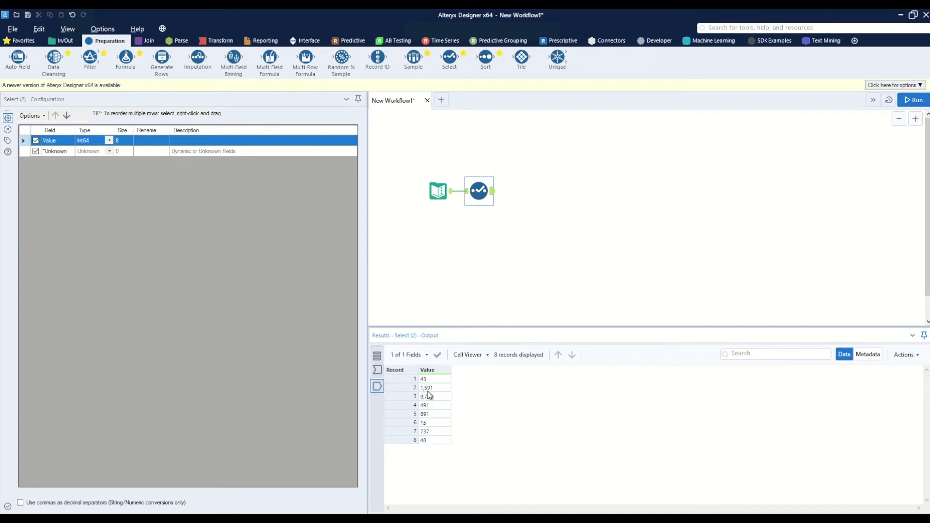
pyautogui.moveTo(398, 266)
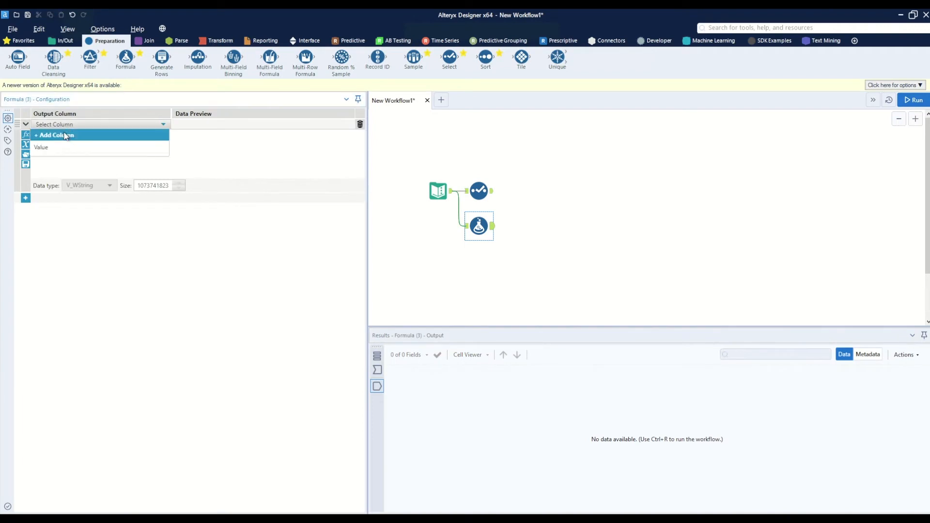
# Create a Rounded Value column with expression Round([Value], .01) and run the workflow.
pyautogui.write('Ro')
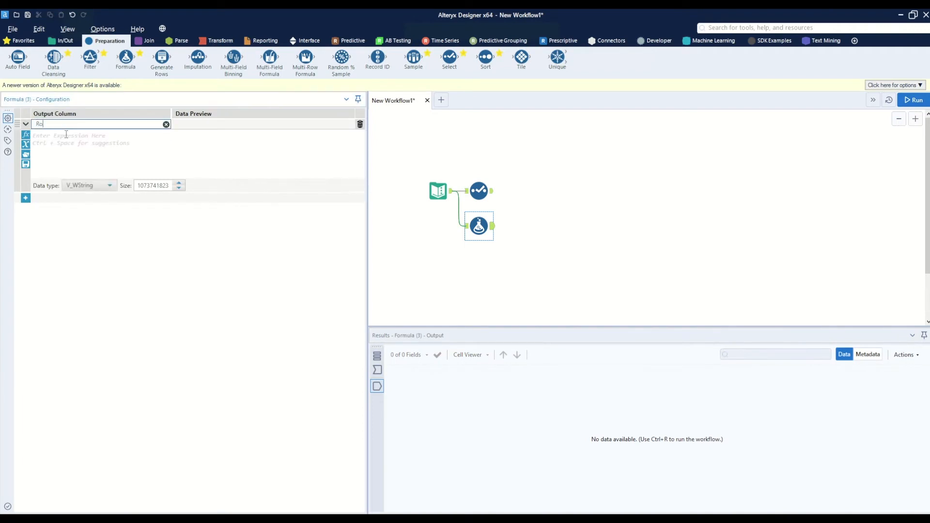
pyautogui.write('Rounded Value')
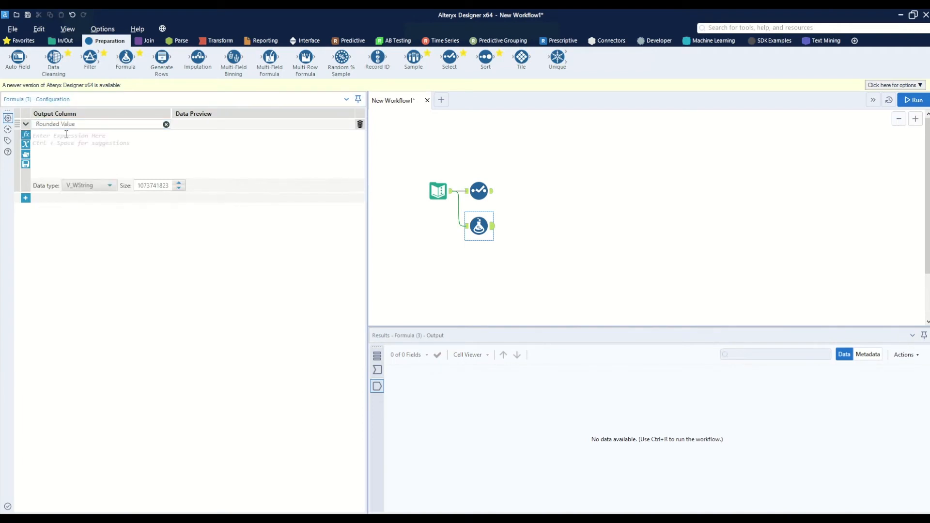
pyautogui.click(89, 136)
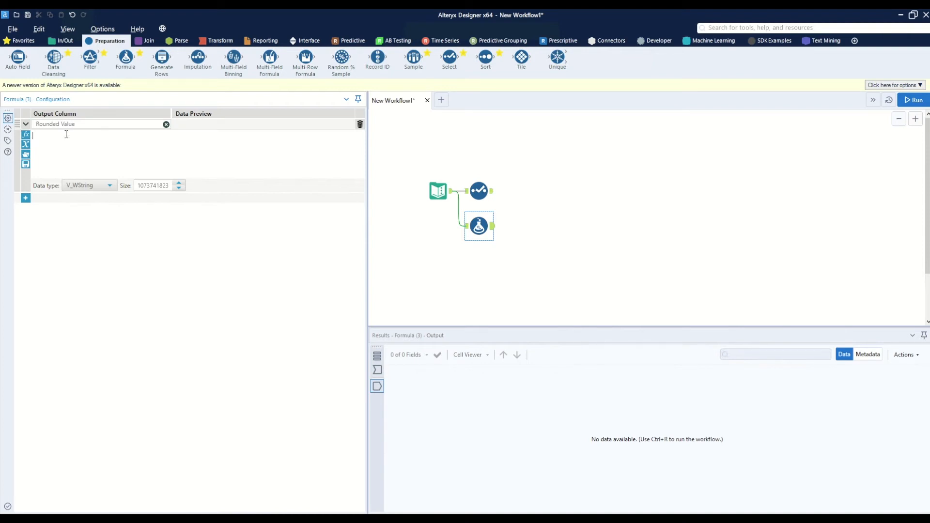
pyautogui.write('Round([, mult')
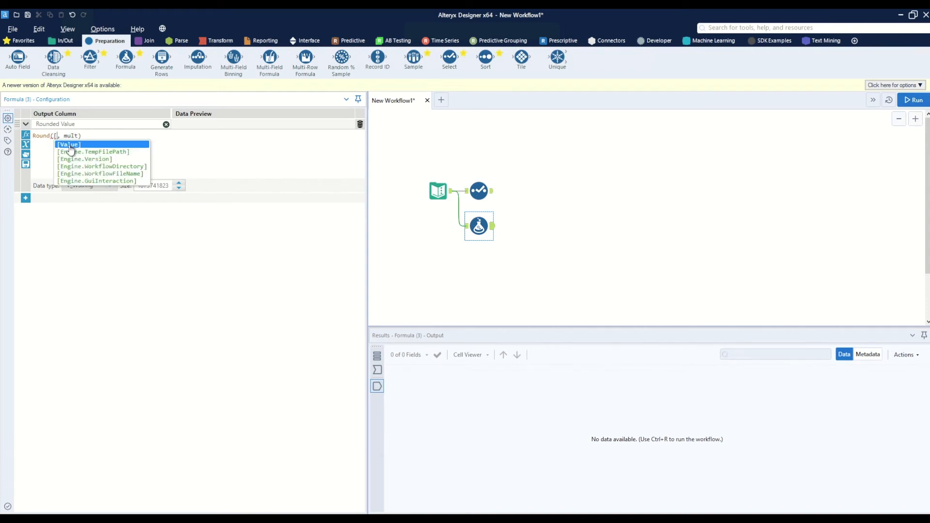
pyautogui.click(68, 144)
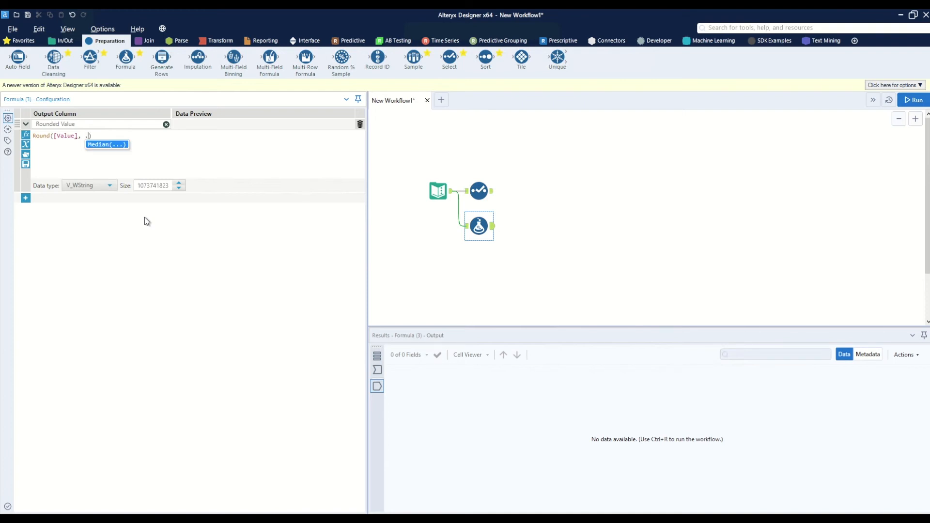
pyautogui.write('.01')
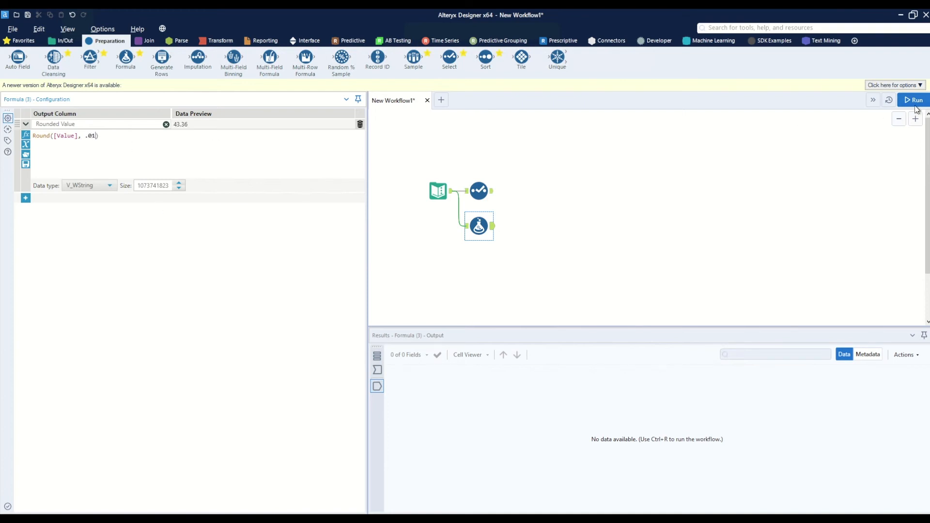
pyautogui.click(914, 100)
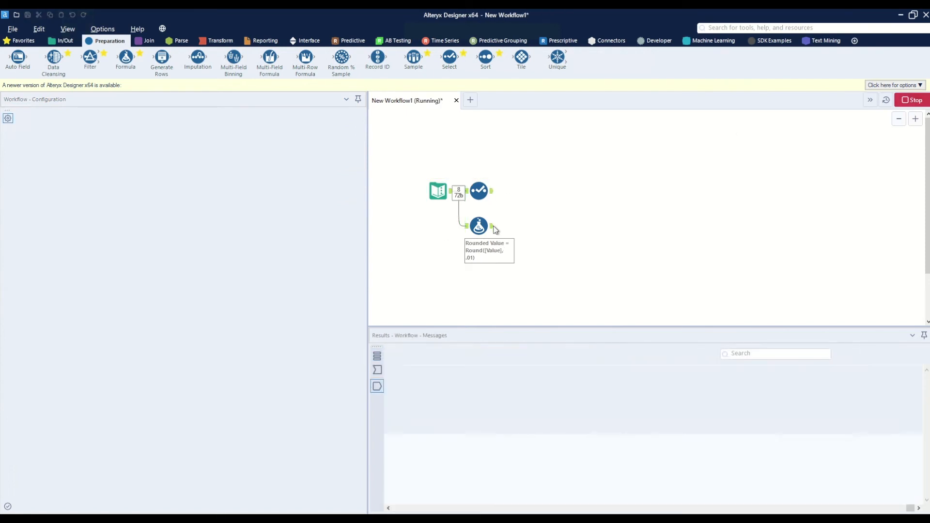
# Change the expression to Round([Value], 1), rerun, and view the whole-number Rounded Value output.
pyautogui.click(477, 226)
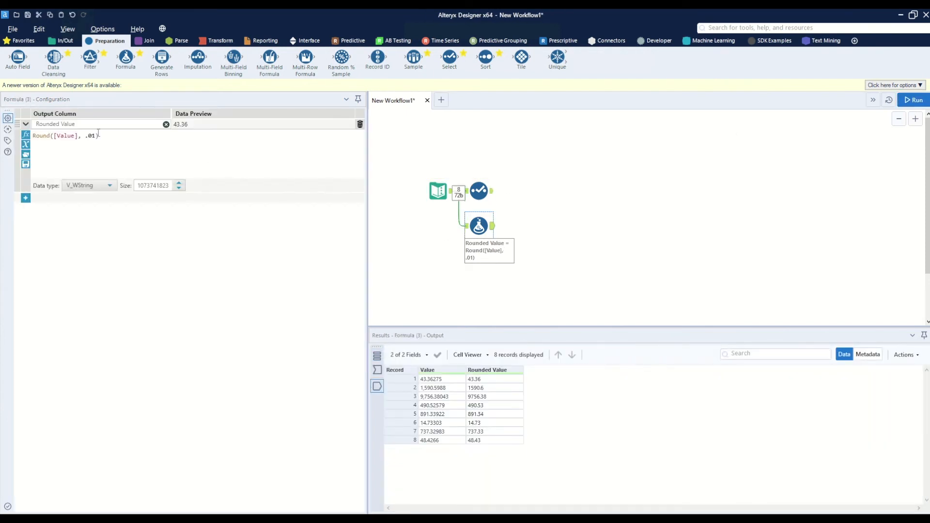
pyautogui.write('1')
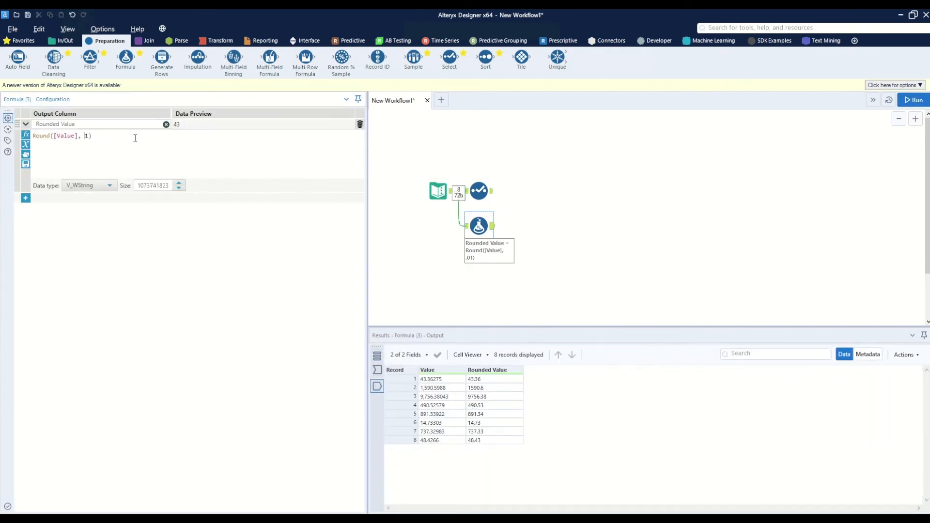
pyautogui.write('0')
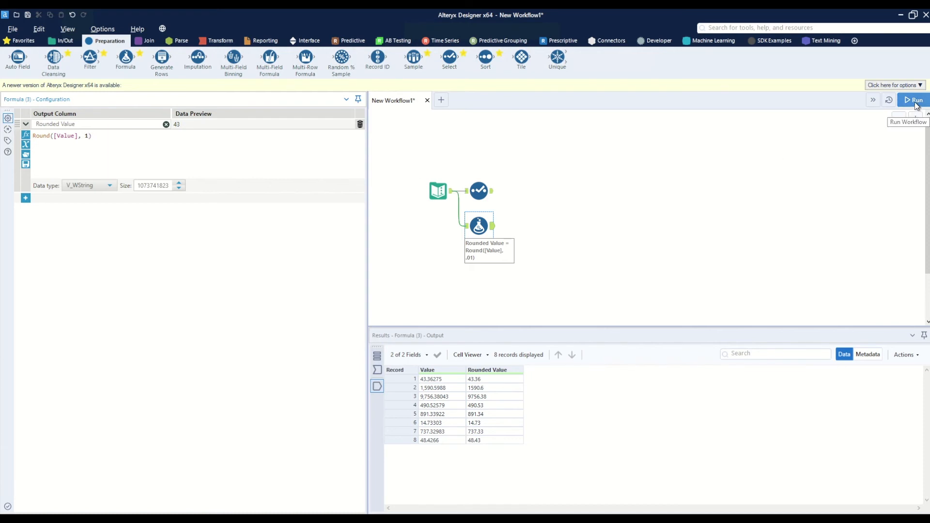
pyautogui.click(914, 100)
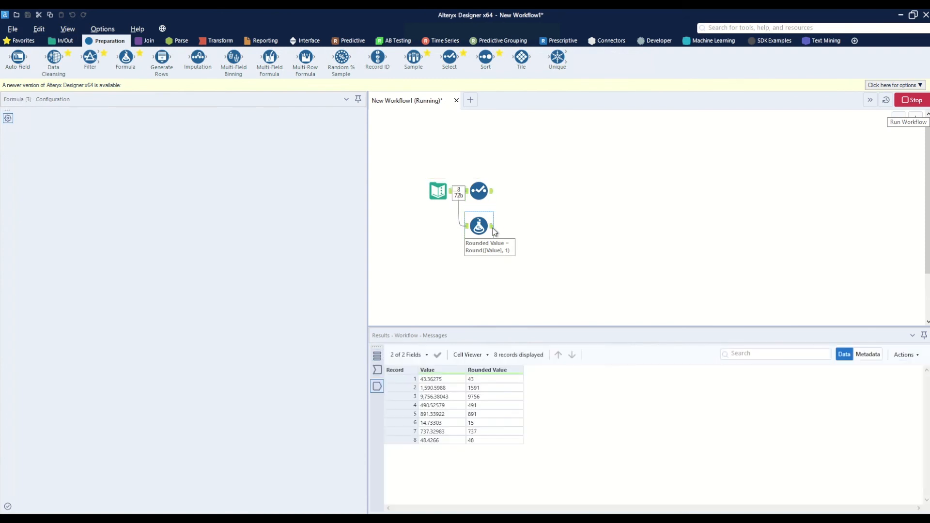
pyautogui.click(478, 226)
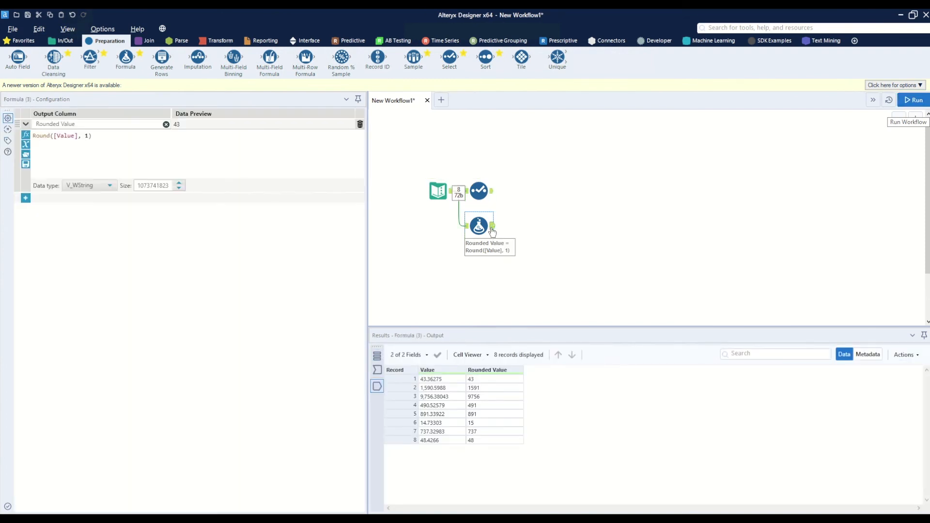